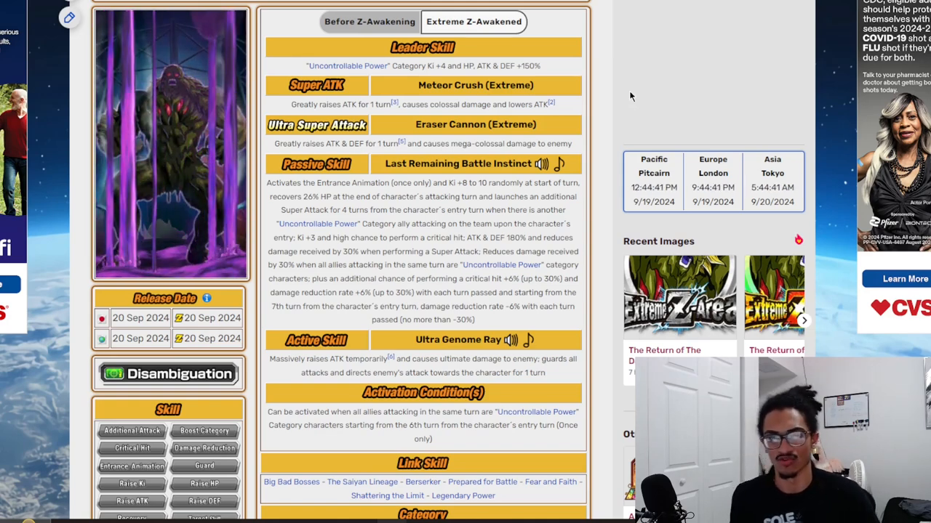
Step: Highlight lines of Bio-Broly's passive skill text, then scroll down to the Link Skill row
{"action": "scroll", "scroll_direction": "down", "scroll_amount": 3}
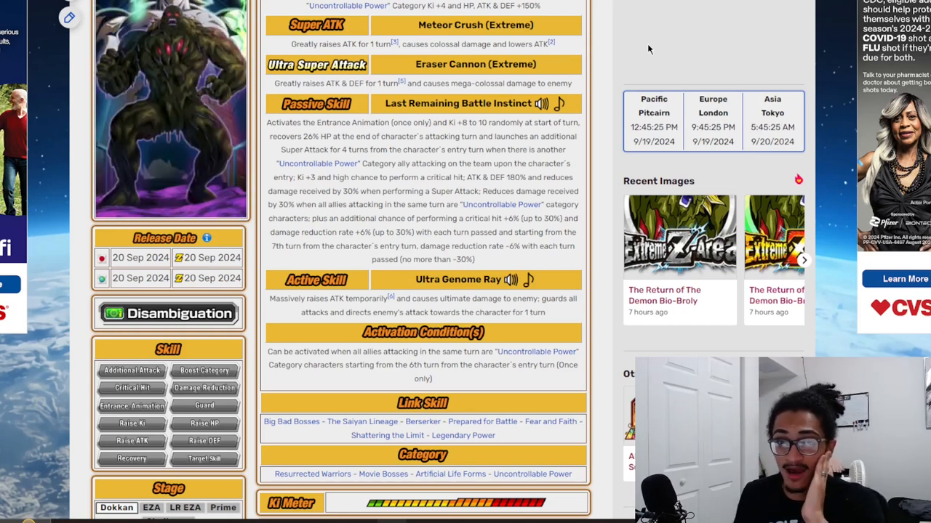
{"action": "left_click_drag", "start_coordinate": [445, 137], "coordinate": [493, 137]}
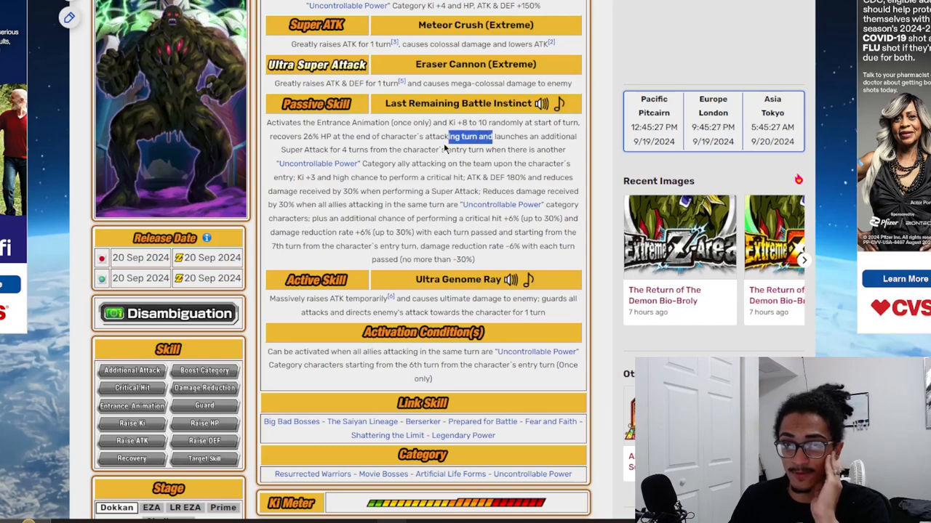
{"action": "scroll", "scroll_direction": "down", "scroll_amount": 3}
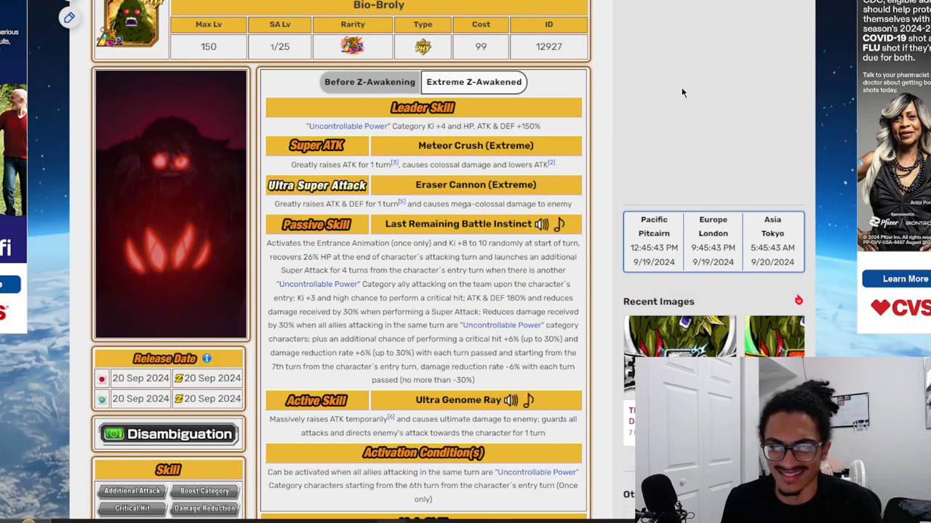
{"action": "scroll", "scroll_direction": "down", "scroll_amount": 3}
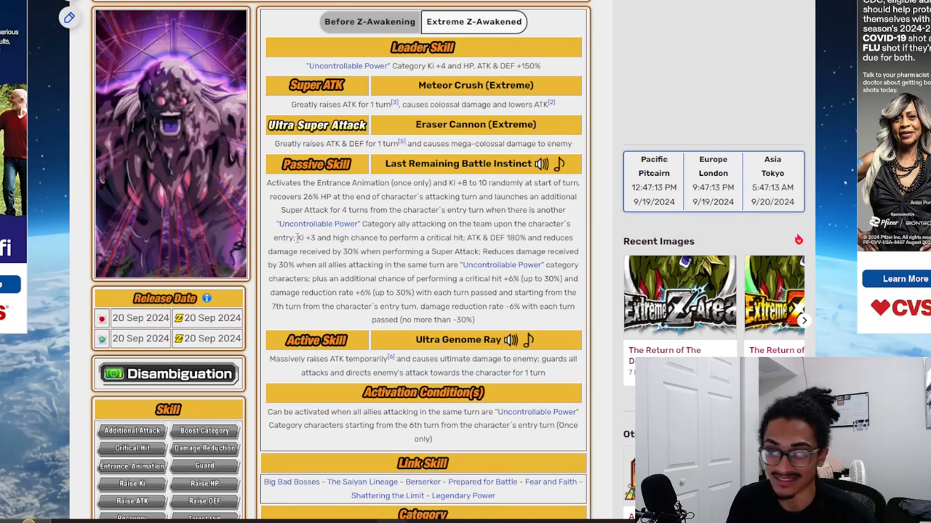
{"action": "left_click_drag", "start_coordinate": [298, 238], "coordinate": [463, 238]}
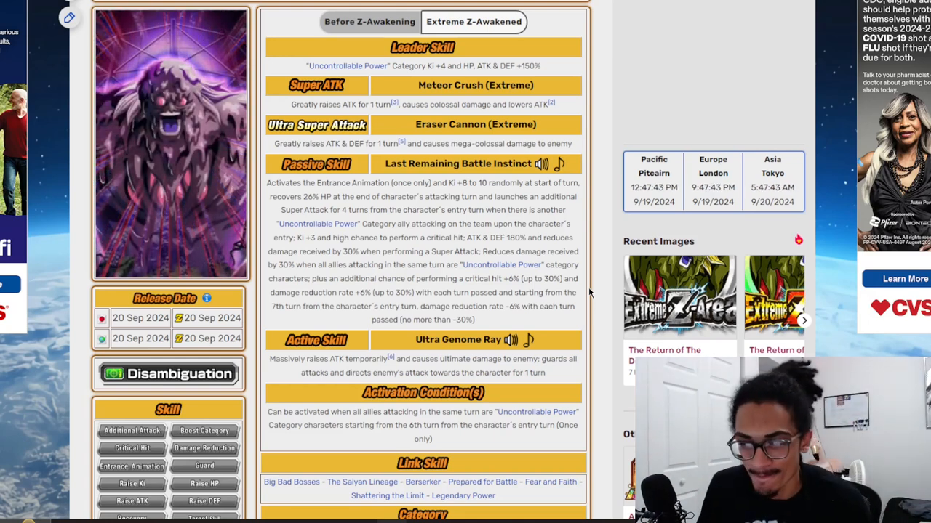
{"action": "scroll", "scroll_direction": "down", "scroll_amount": 3}
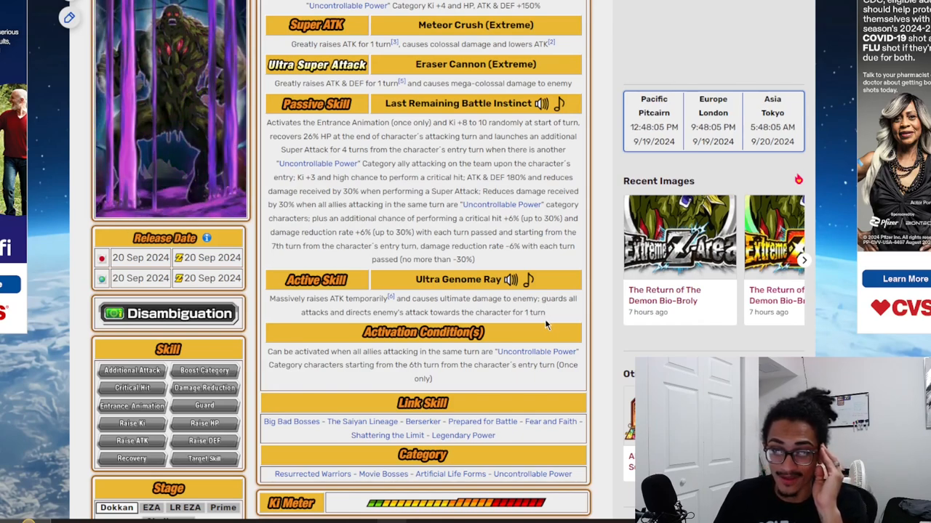
{"action": "scroll", "scroll_direction": "down", "scroll_amount": 3}
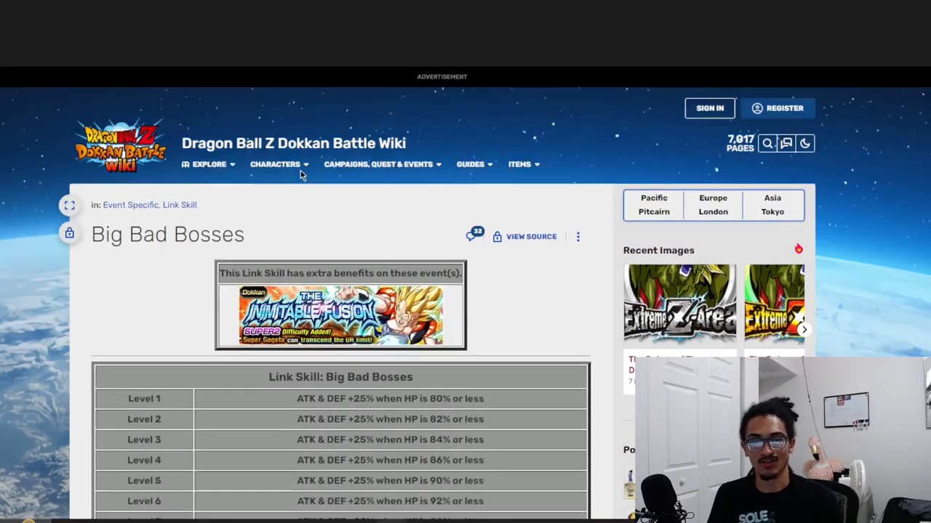
Step: Scroll through the grid of LR characters that share Big Bad Bosses
{"action": "scroll", "scroll_direction": "down", "scroll_amount": 3}
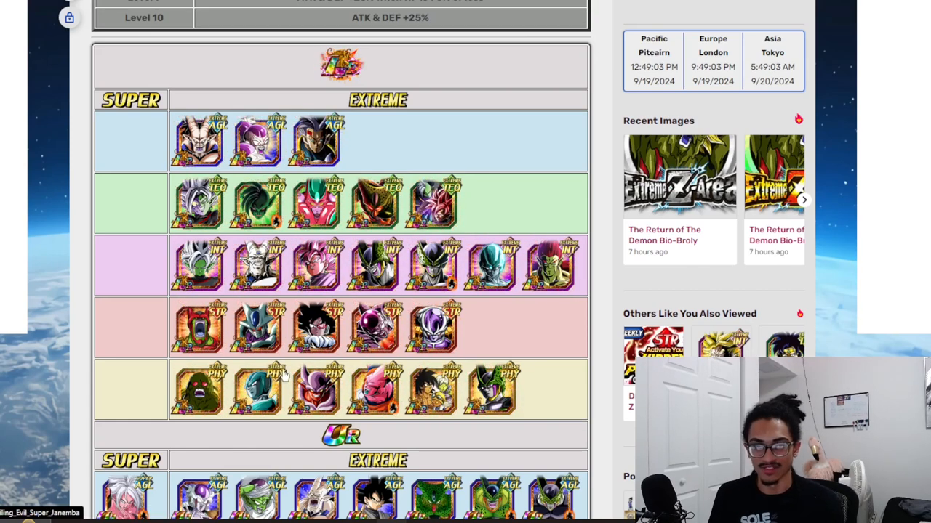
{"action": "mouse_move", "coordinate": [434, 327]}
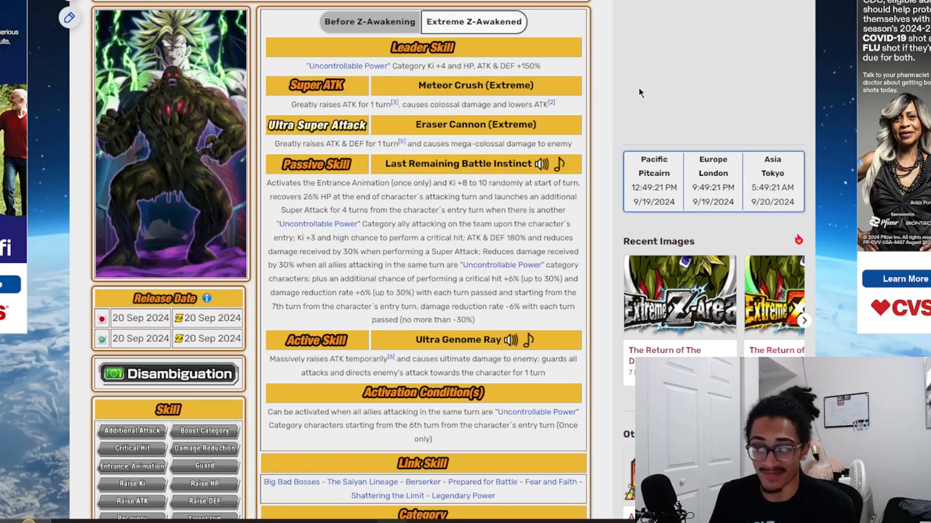
Step: Scroll Bio-Broly's wiki page to its link skills, categories and base-to-max stats
{"action": "scroll", "scroll_direction": "down", "scroll_amount": 3}
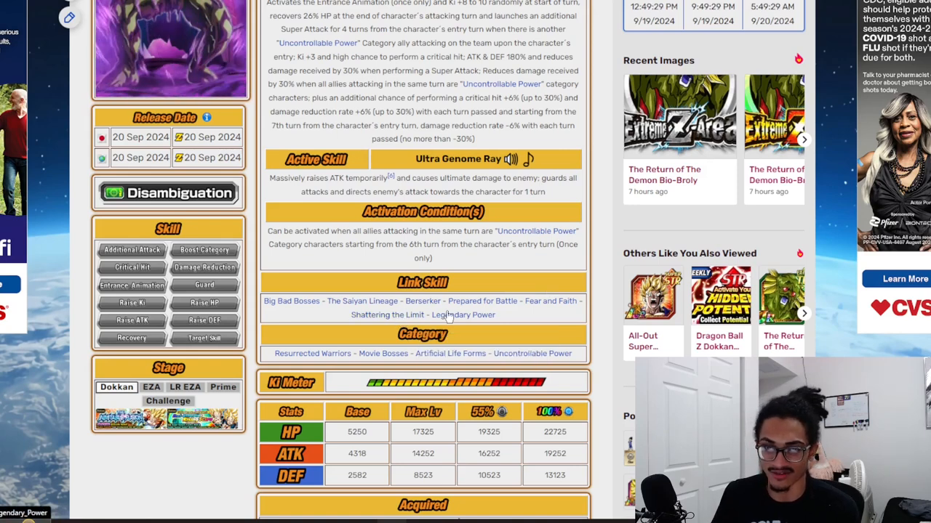
{"action": "mouse_move", "coordinate": [282, 301]}
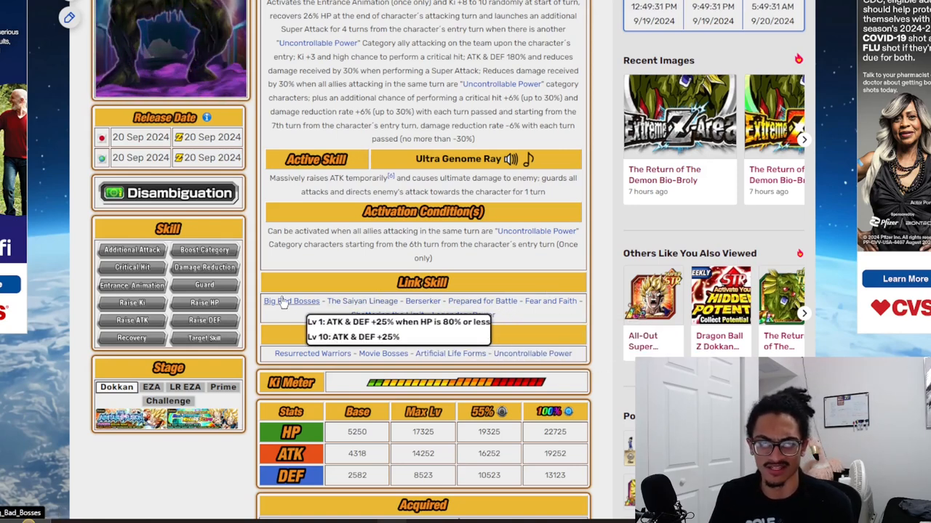
{"action": "mouse_move", "coordinate": [481, 301]}
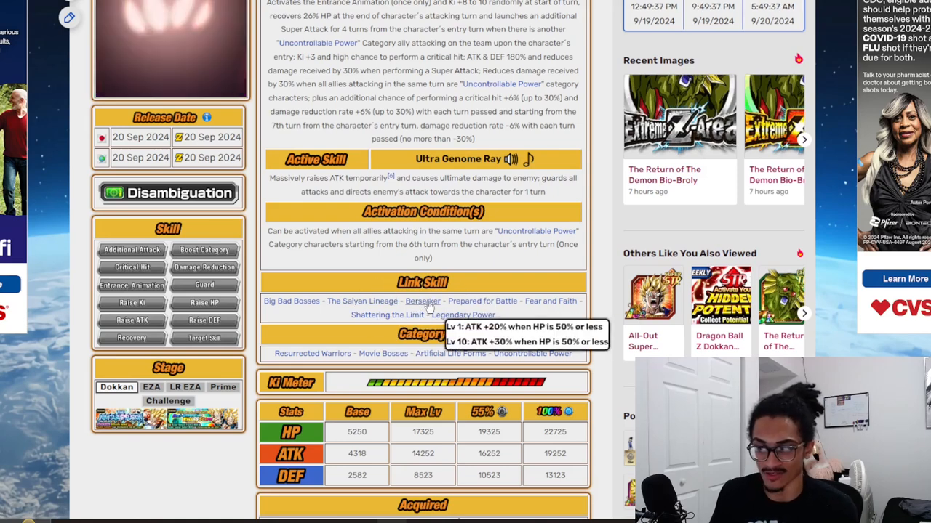
{"action": "mouse_move", "coordinate": [482, 301]}
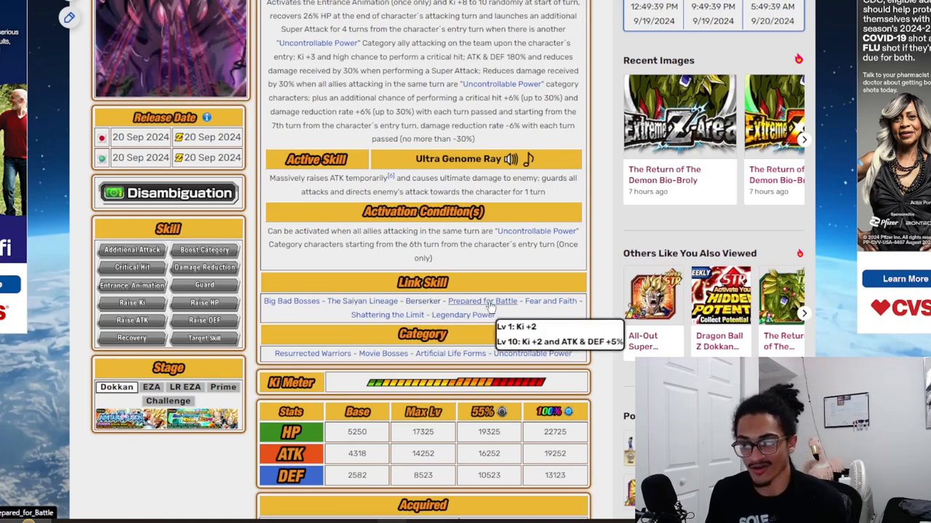
{"action": "mouse_move", "coordinate": [551, 301]}
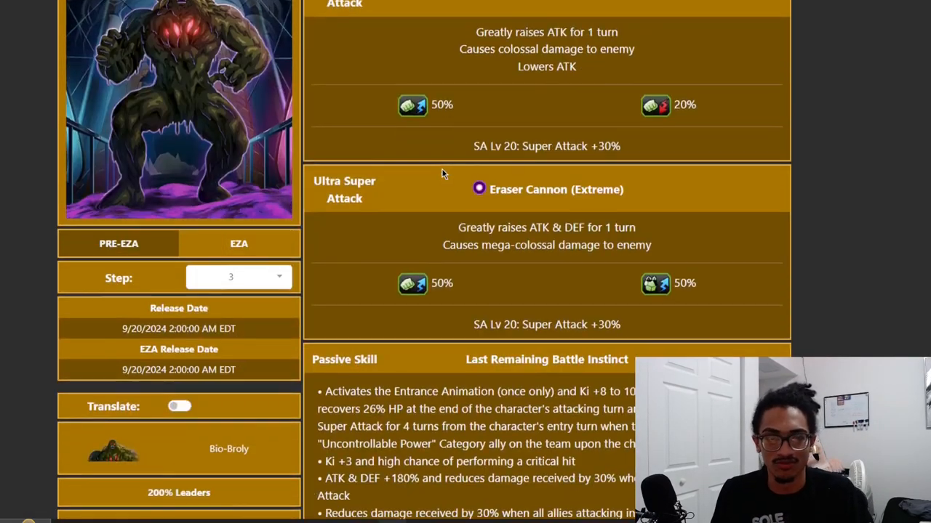
Step: Scroll Bio-Broly's DokkanInfo page past the 200% leaders to the Similar Links character grid
{"action": "scroll", "scroll_direction": "down", "scroll_amount": 3}
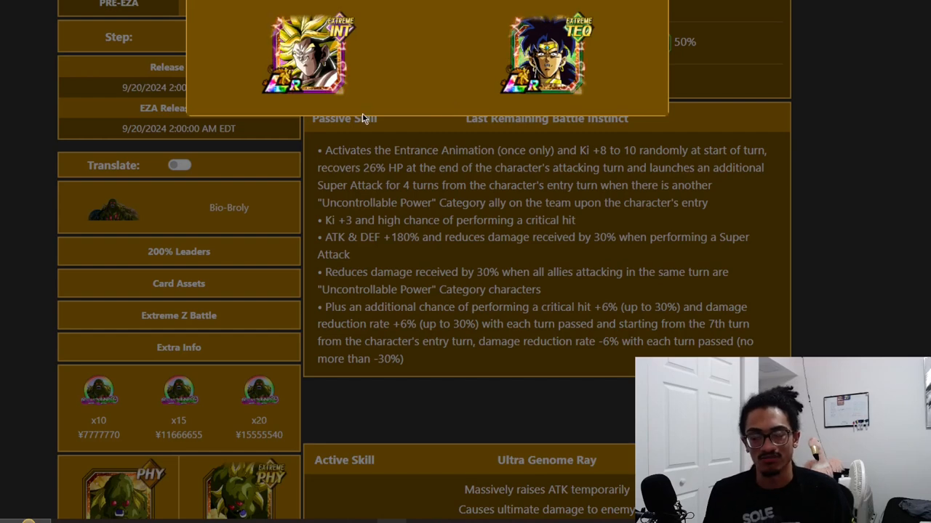
{"action": "mouse_move", "coordinate": [393, 173]}
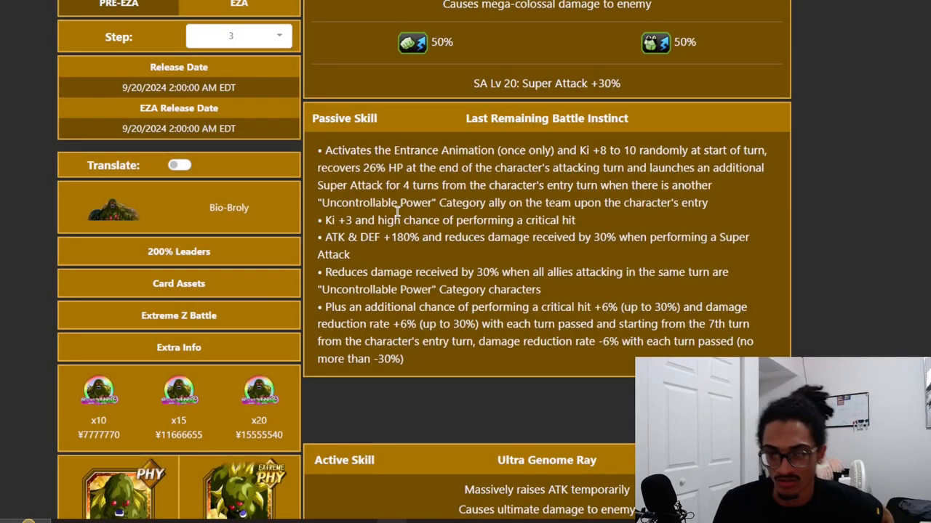
{"action": "scroll", "scroll_direction": "down", "scroll_amount": 3}
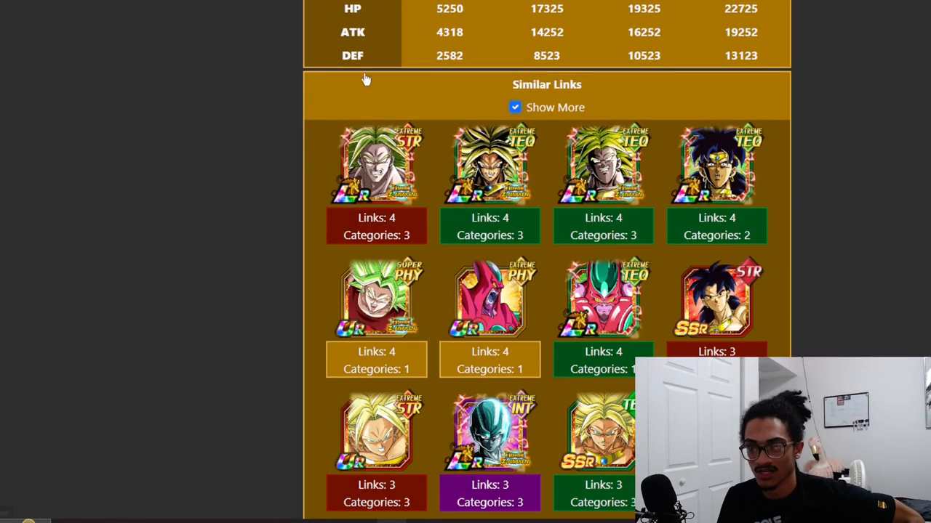
{"action": "scroll", "scroll_direction": "down", "scroll_amount": 3}
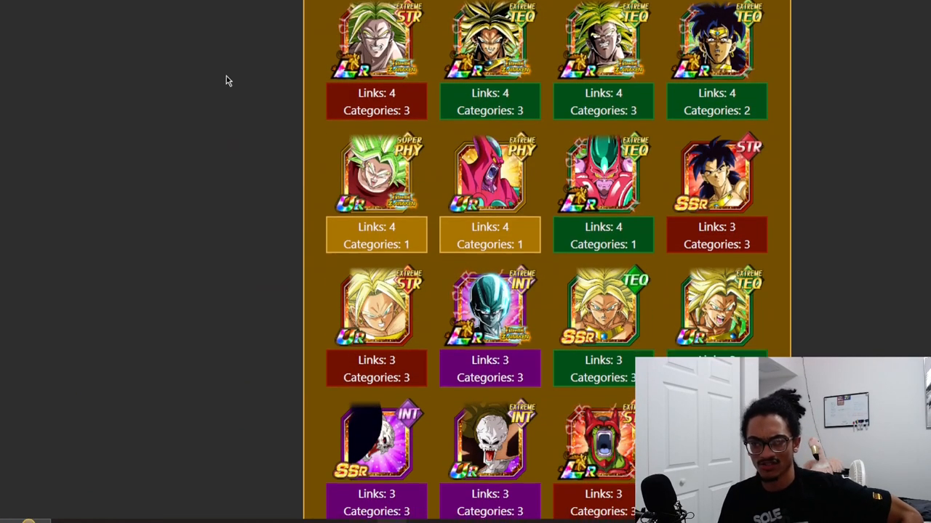
{"action": "scroll", "scroll_direction": "down", "scroll_amount": 3}
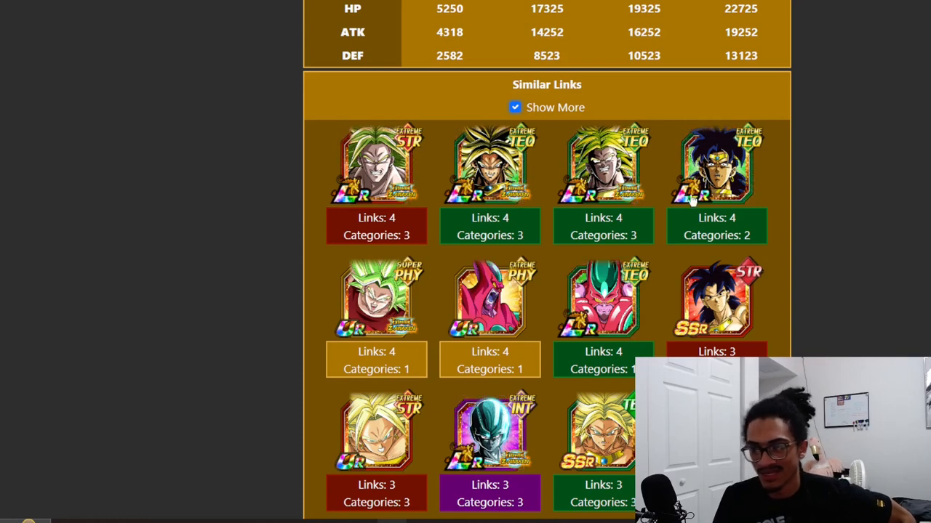
{"action": "scroll", "scroll_direction": "down", "scroll_amount": 3}
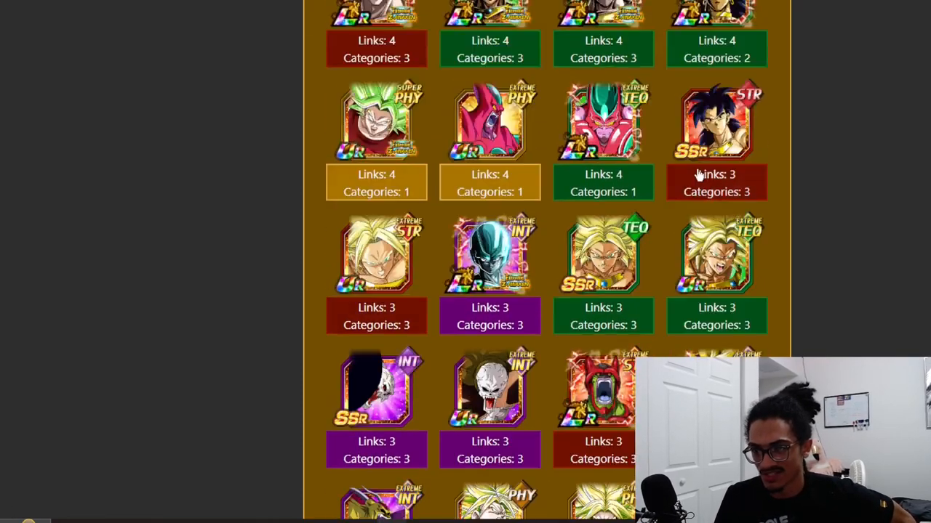
{"action": "scroll", "scroll_direction": "up", "scroll_amount": 3}
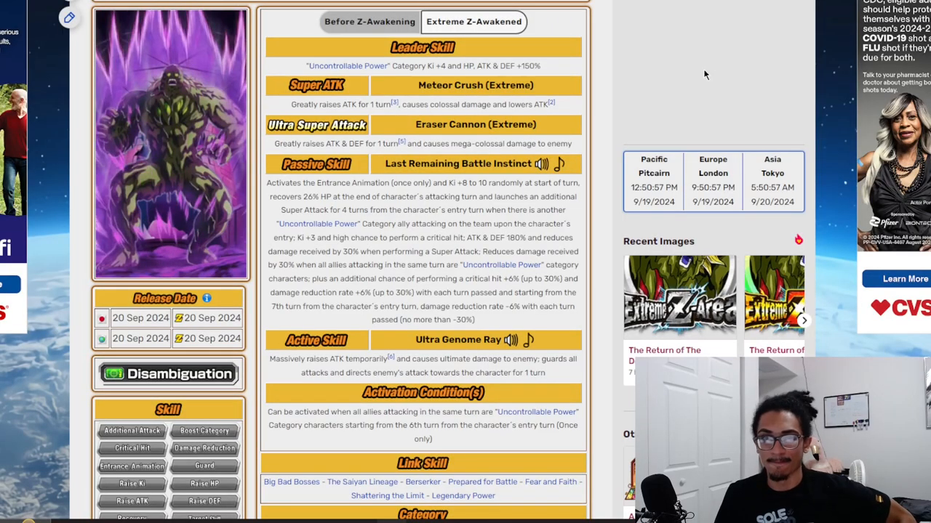
{"action": "scroll", "scroll_direction": "down", "scroll_amount": 3}
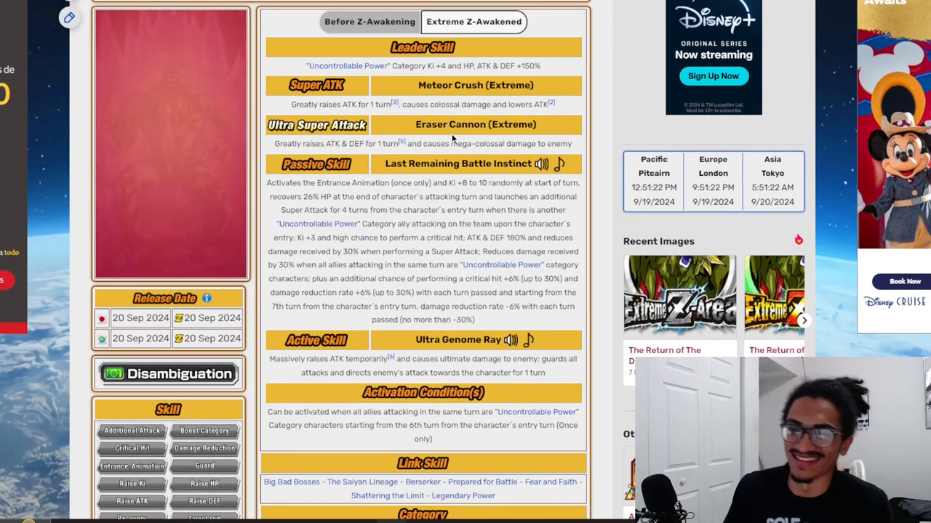
{"action": "scroll", "scroll_direction": "down", "scroll_amount": 3}
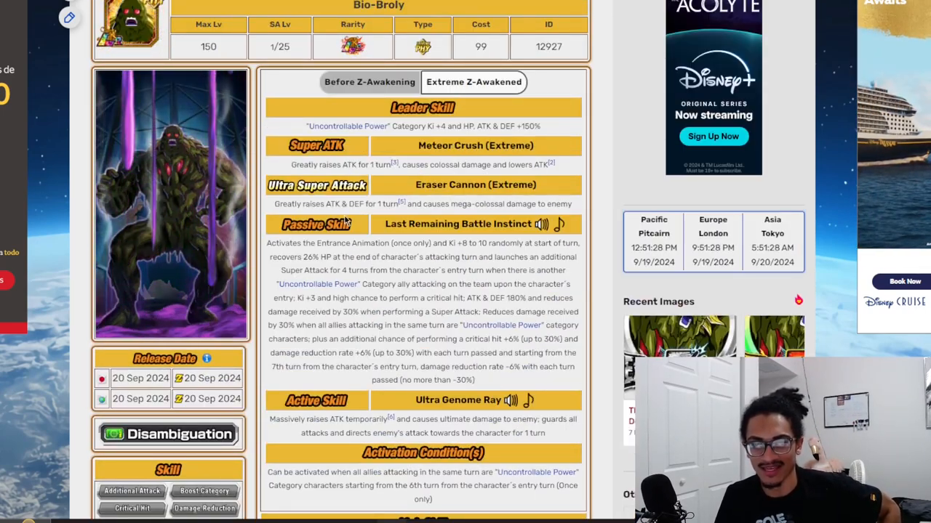
{"action": "scroll", "scroll_direction": "down", "scroll_amount": 3}
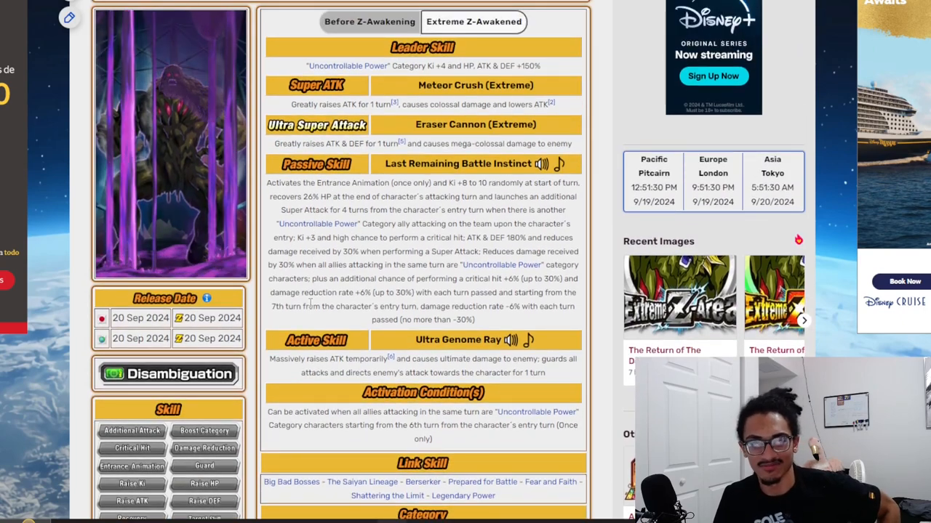
{"action": "scroll", "scroll_direction": "down", "scroll_amount": 3}
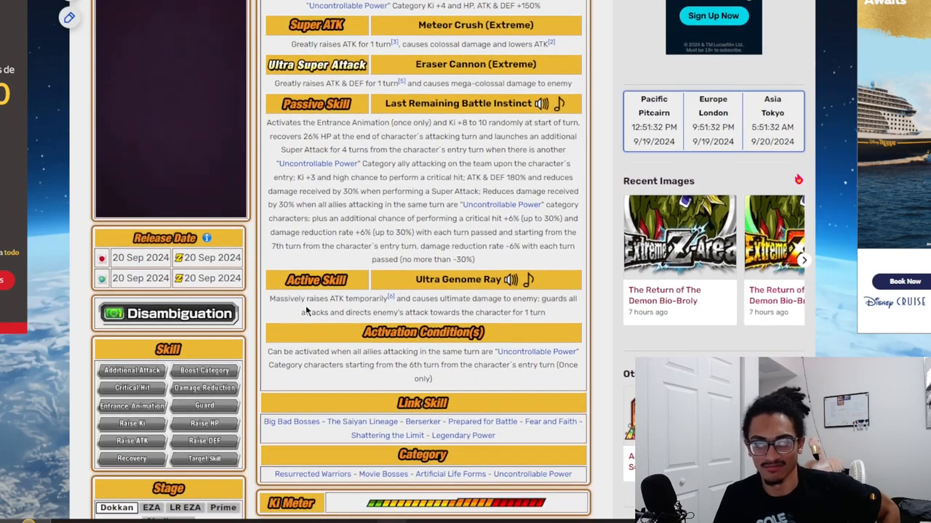